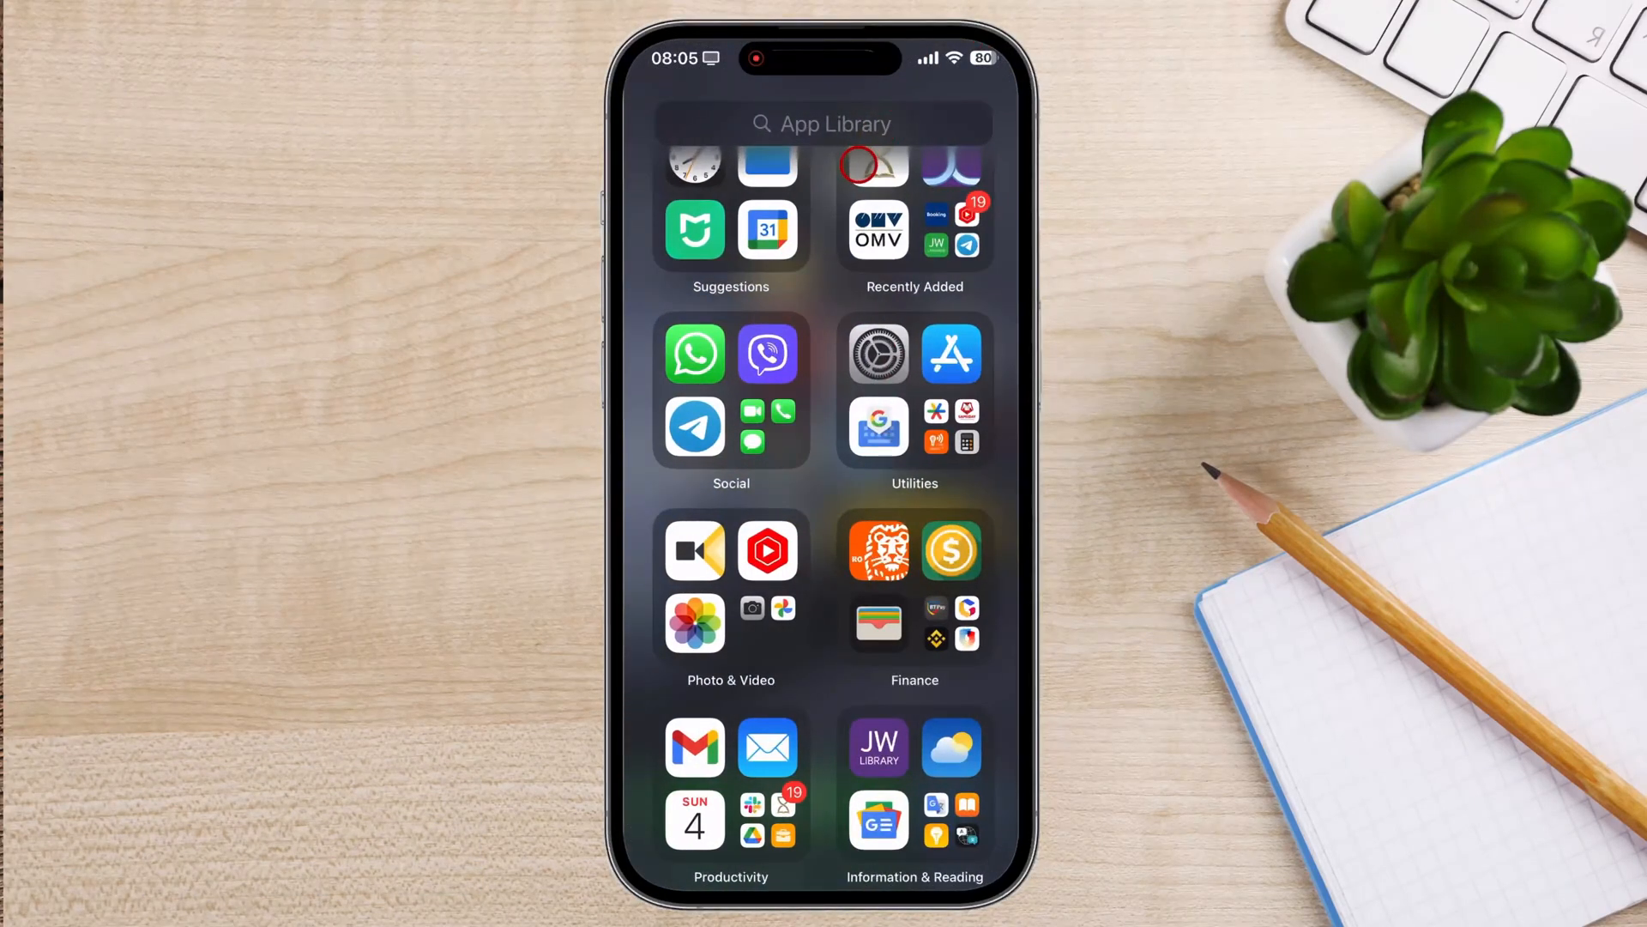
Step: Open the Calendar app from the App Library, showing February 2024
{"action": "left_click", "coordinate": [823, 124]}
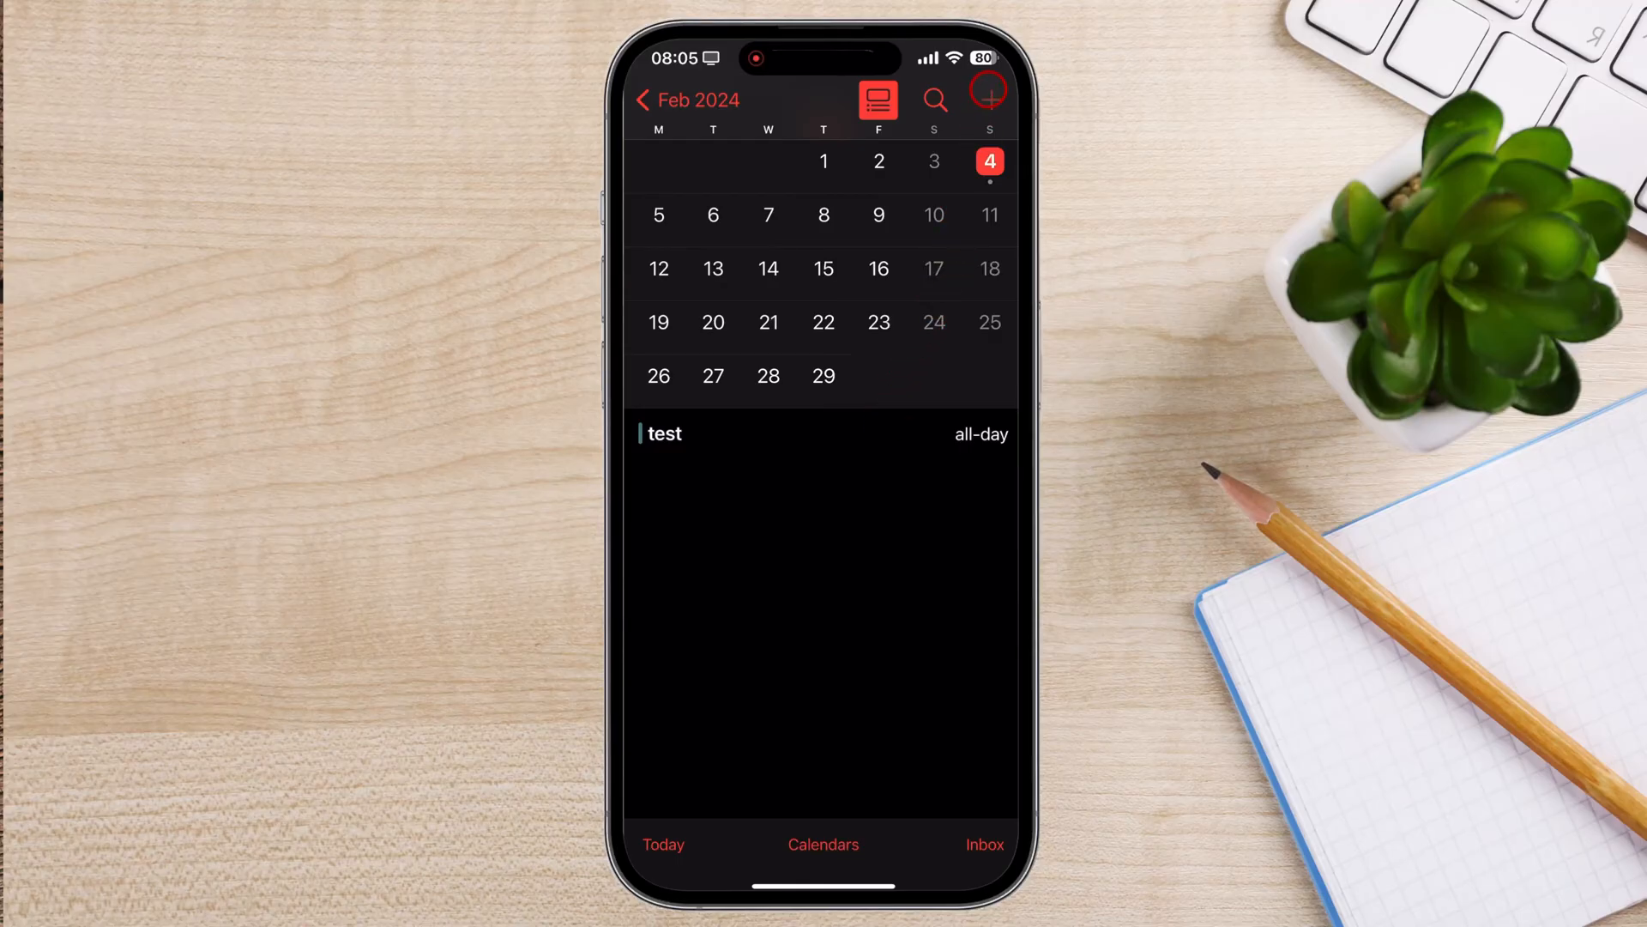
Step: Draft a new event titled 'test 2' on February 4, 2024, set to all-day
{"action": "left_click", "coordinate": [987, 97]}
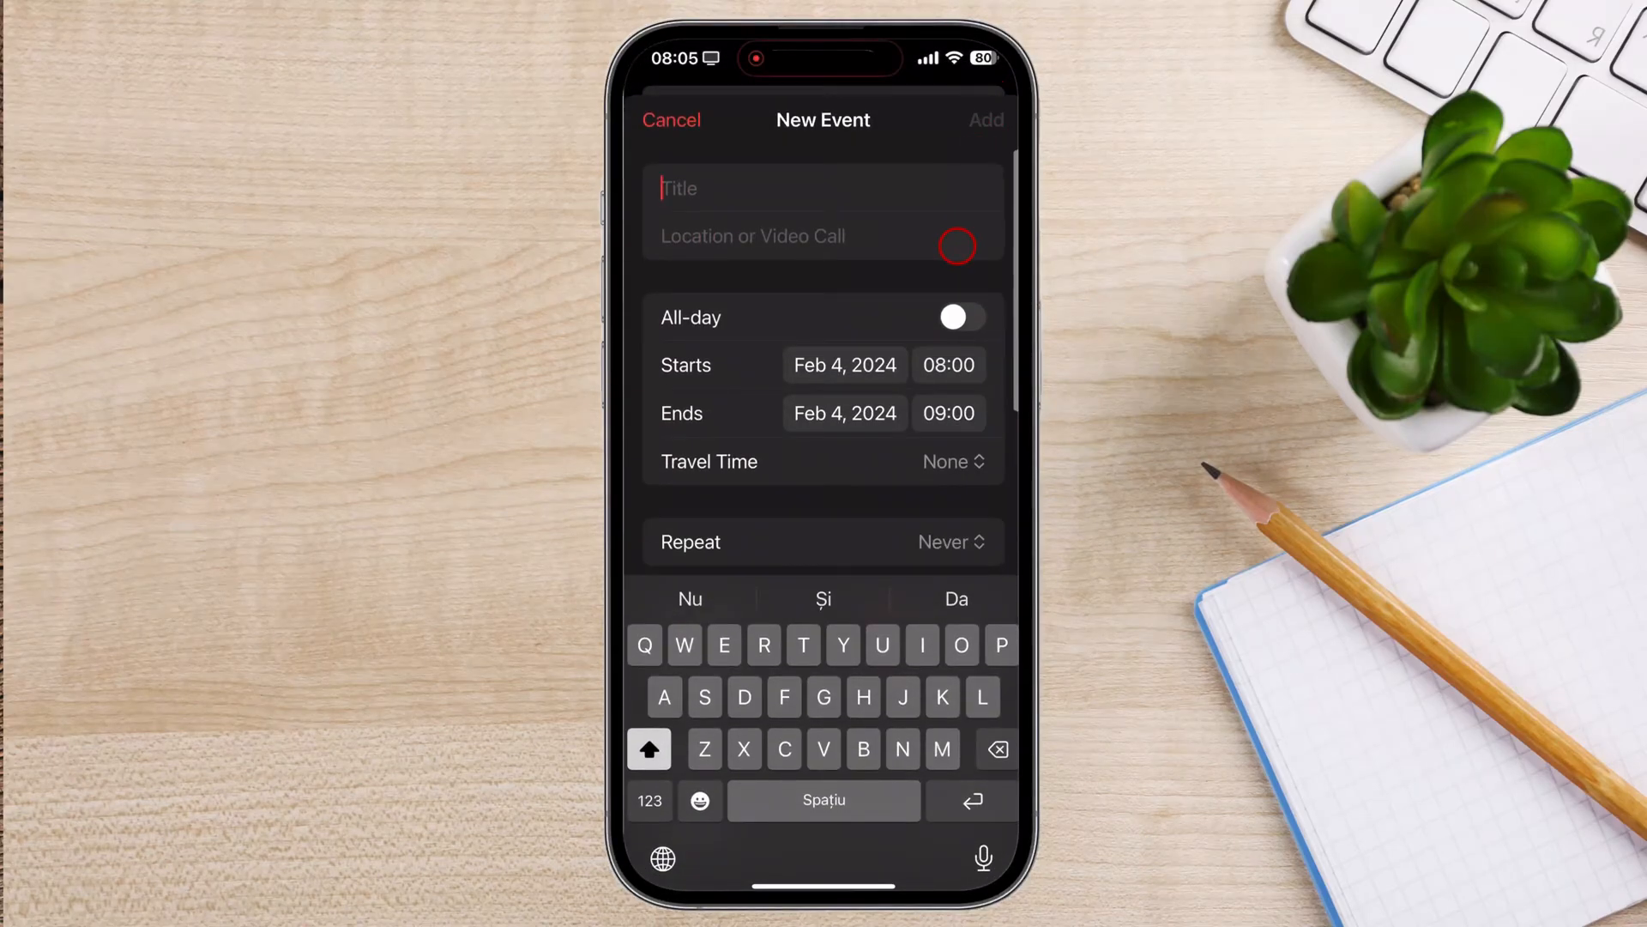
{"action": "type", "text": "Te"}
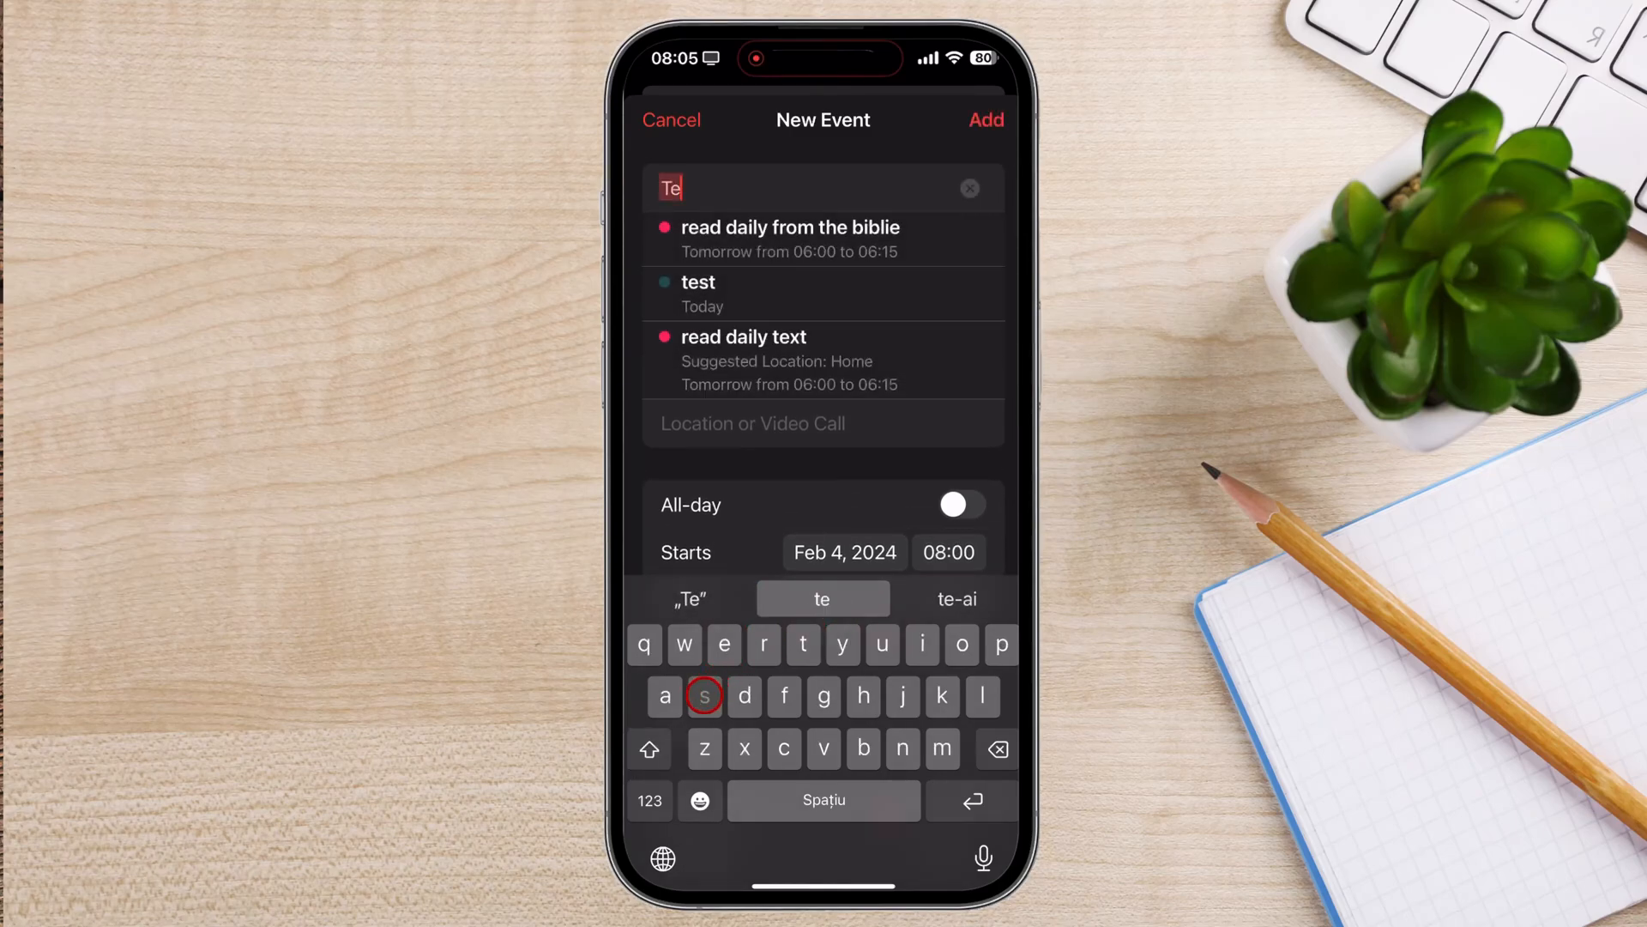
{"action": "type", "text": "st 2"}
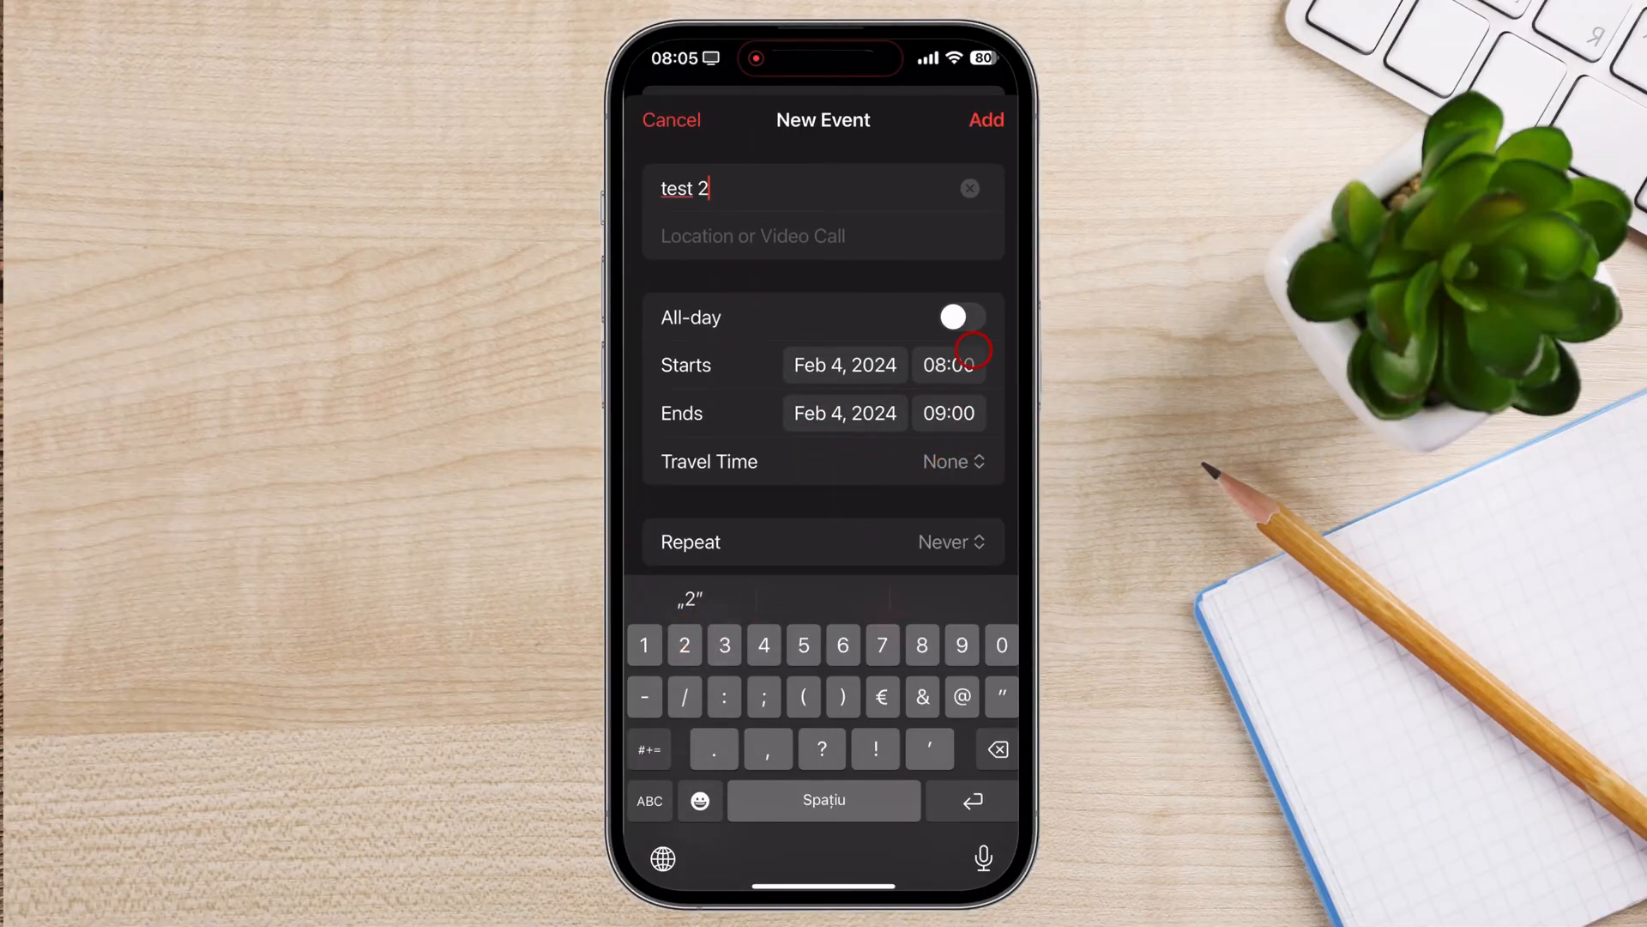
{"action": "left_click", "coordinate": [954, 317]}
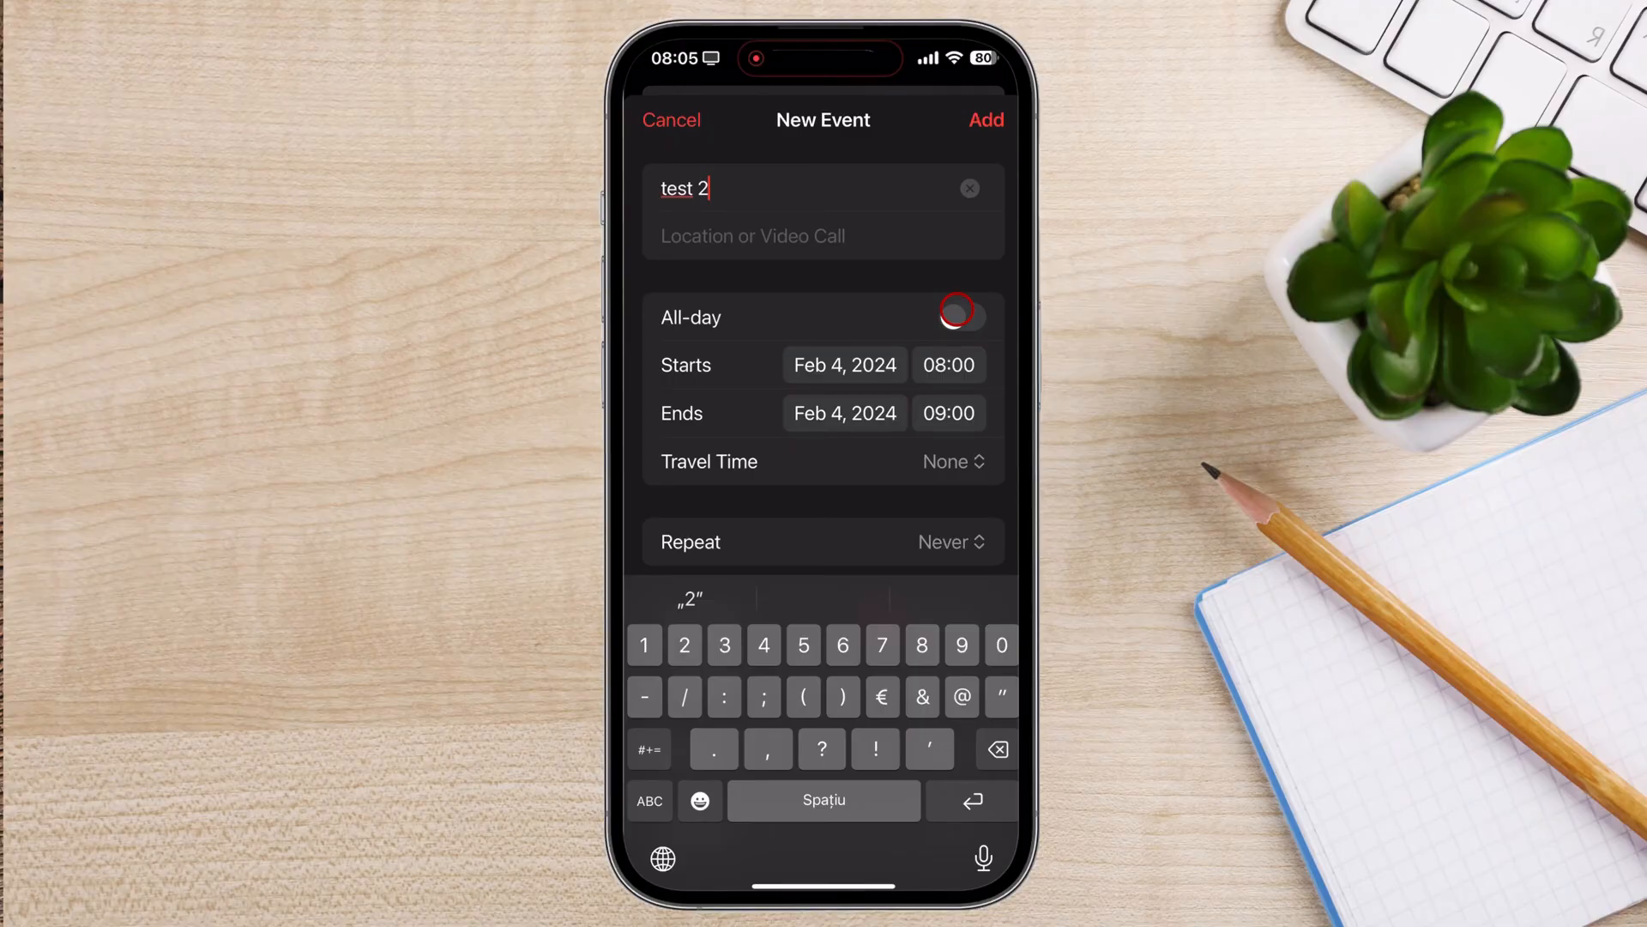
{"action": "left_click", "coordinate": [957, 317]}
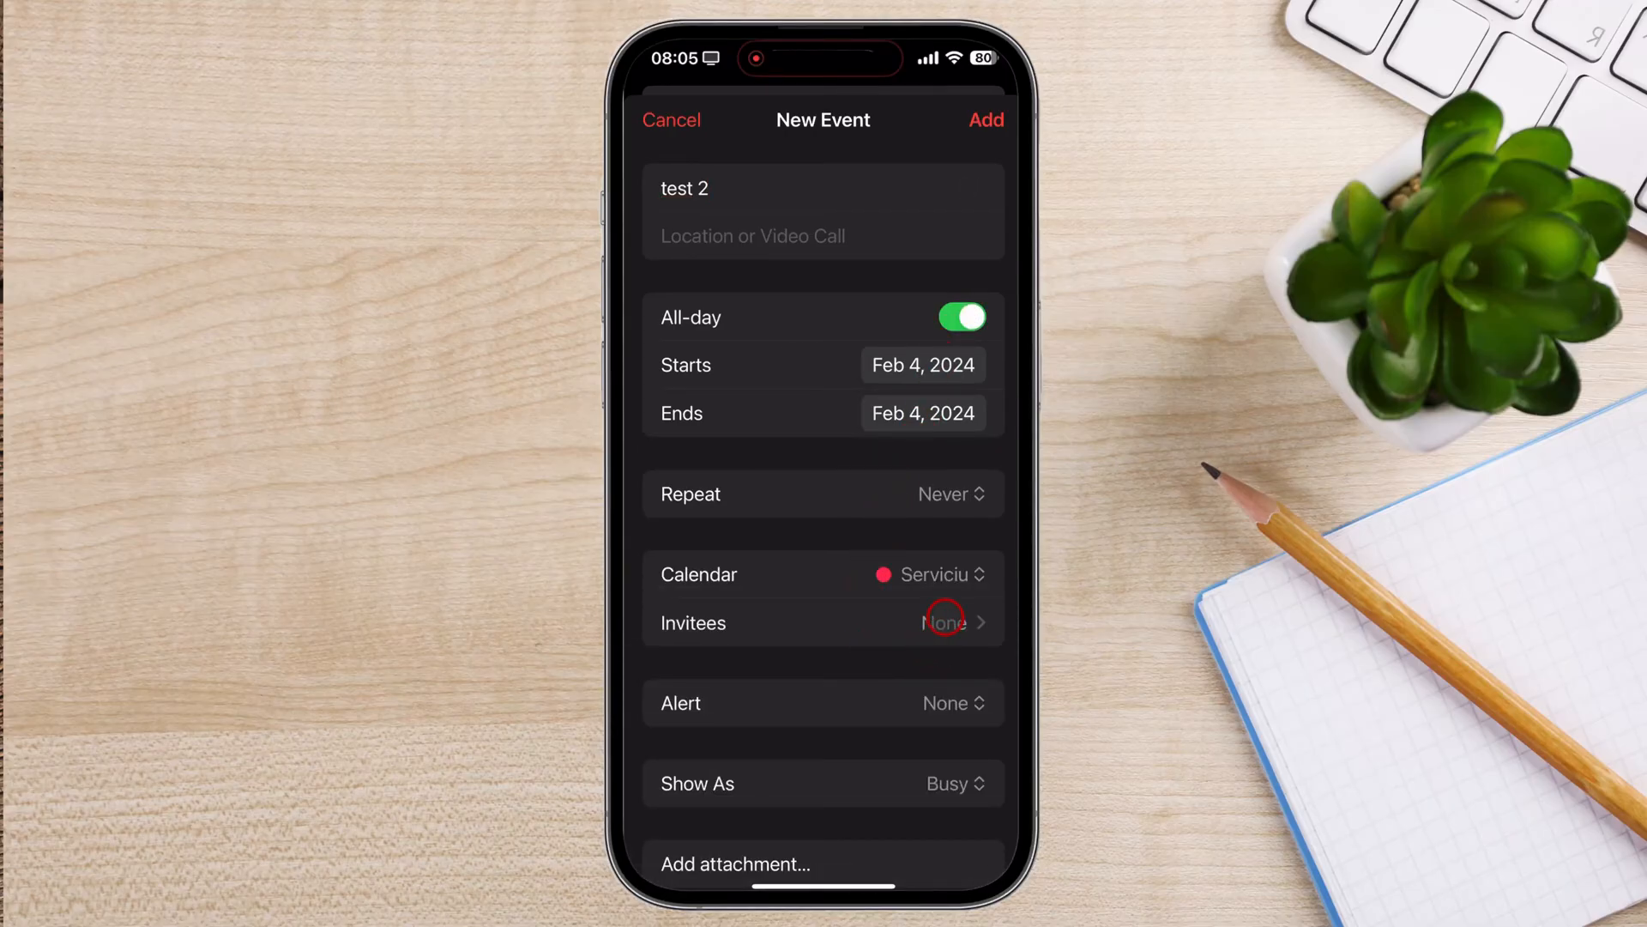
Step: Invite a Gmail address and 'Dex Me' to the 'test 2' event
{"action": "left_click", "coordinate": [944, 622]}
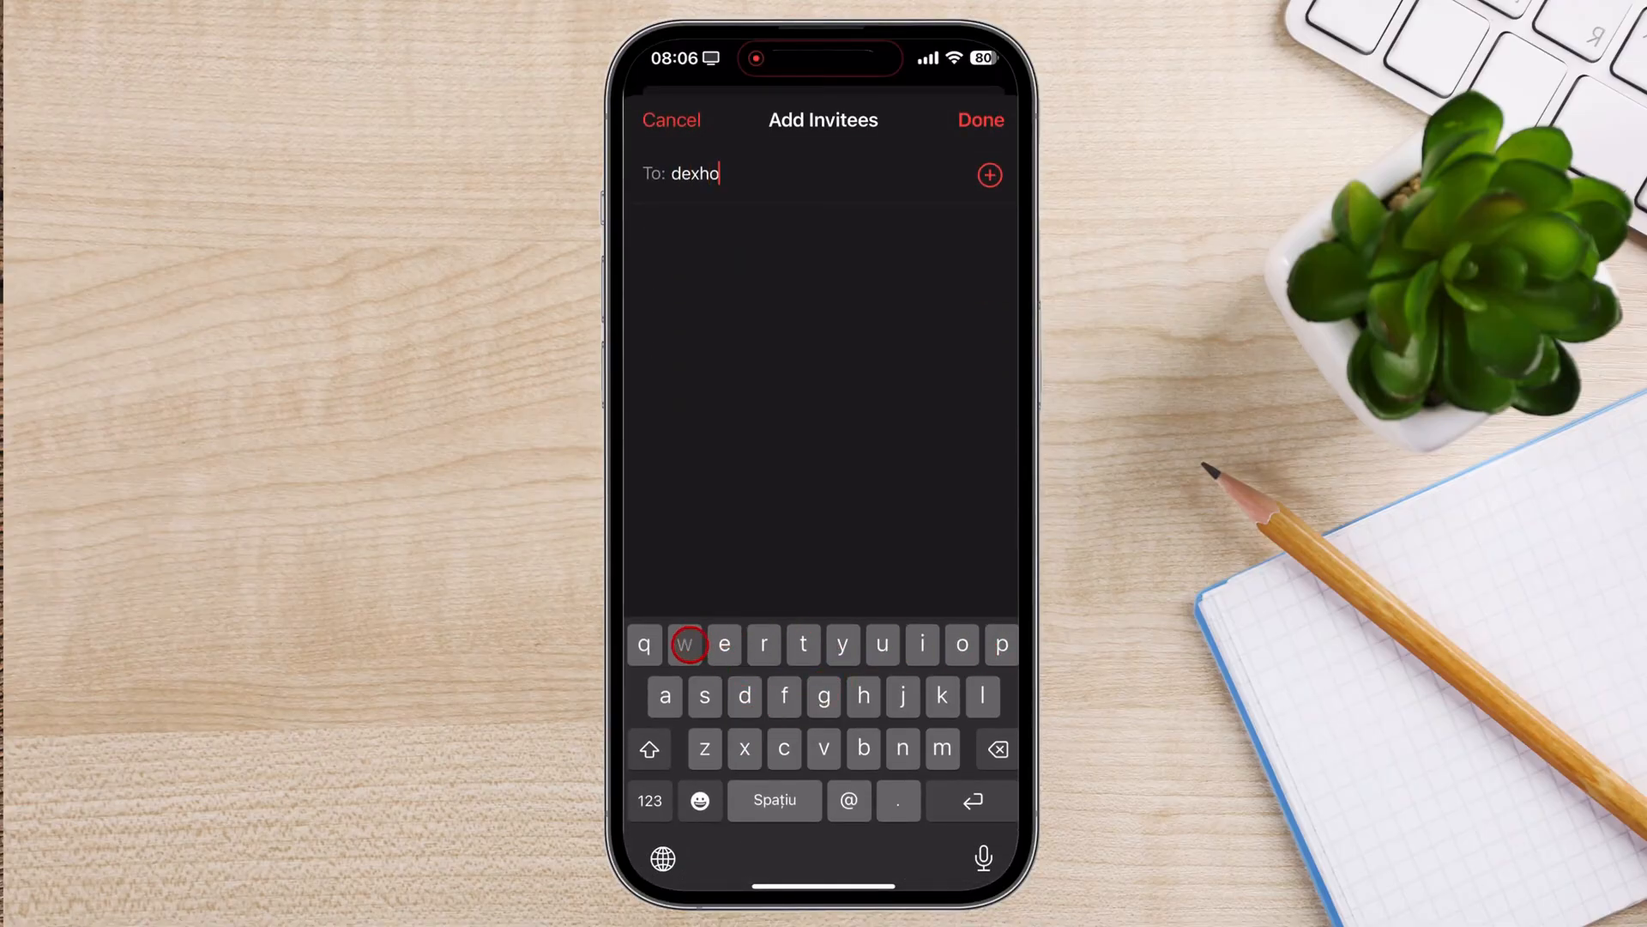
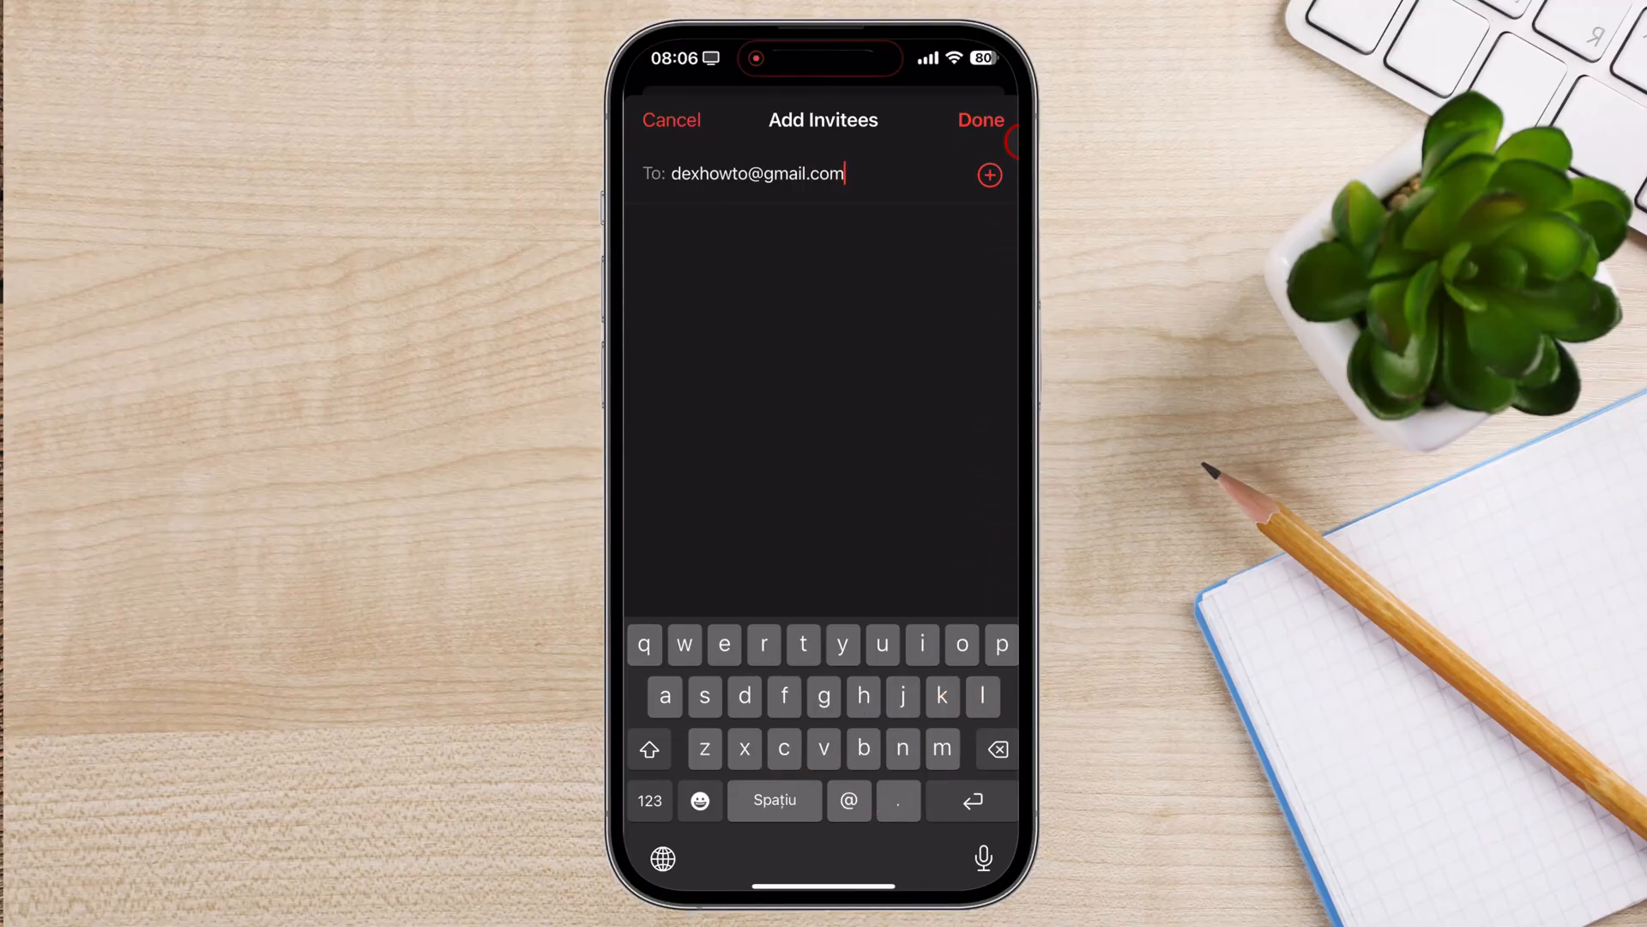
{"action": "left_click", "coordinate": [988, 175]}
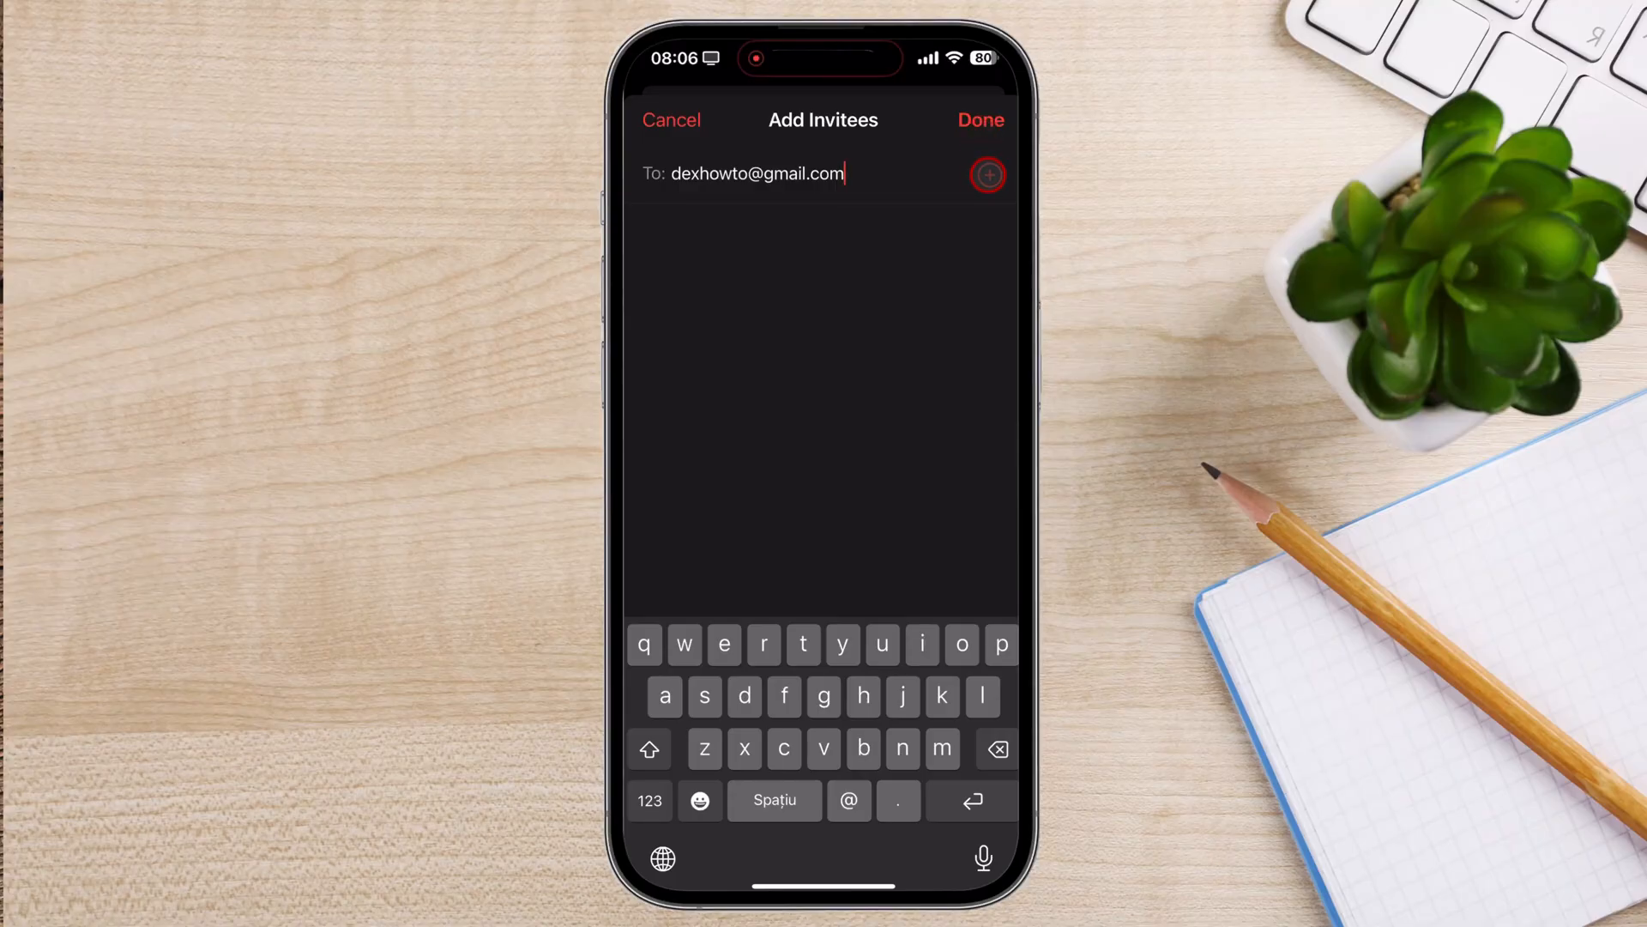
{"action": "type", "text": "Dex Me"}
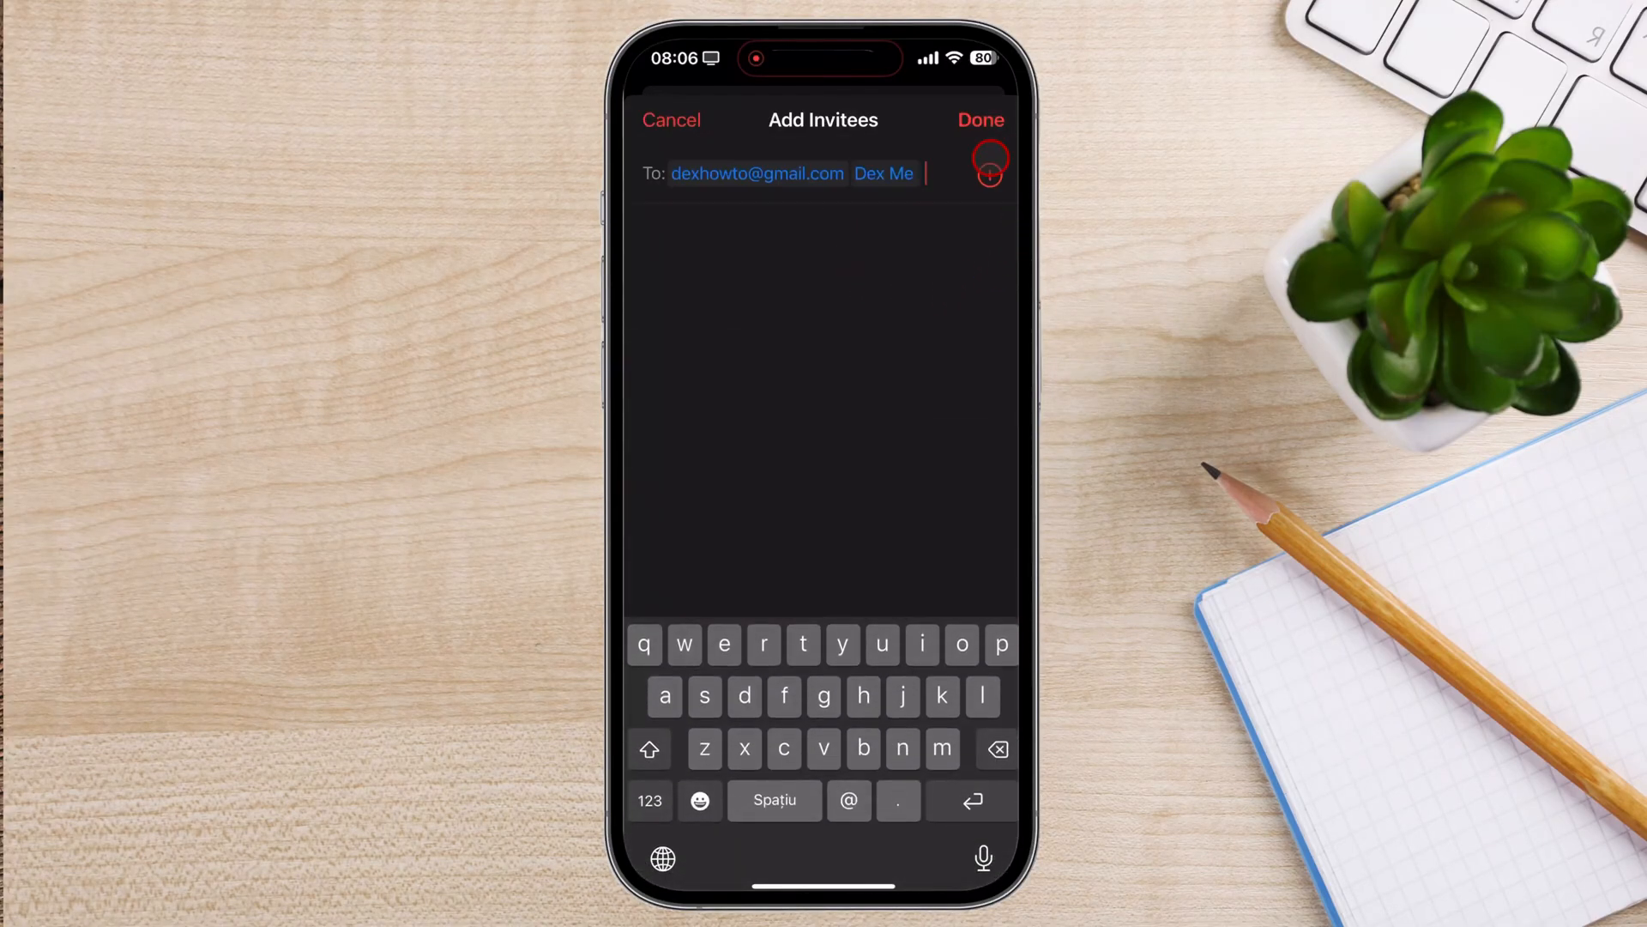
{"action": "left_click", "coordinate": [979, 120]}
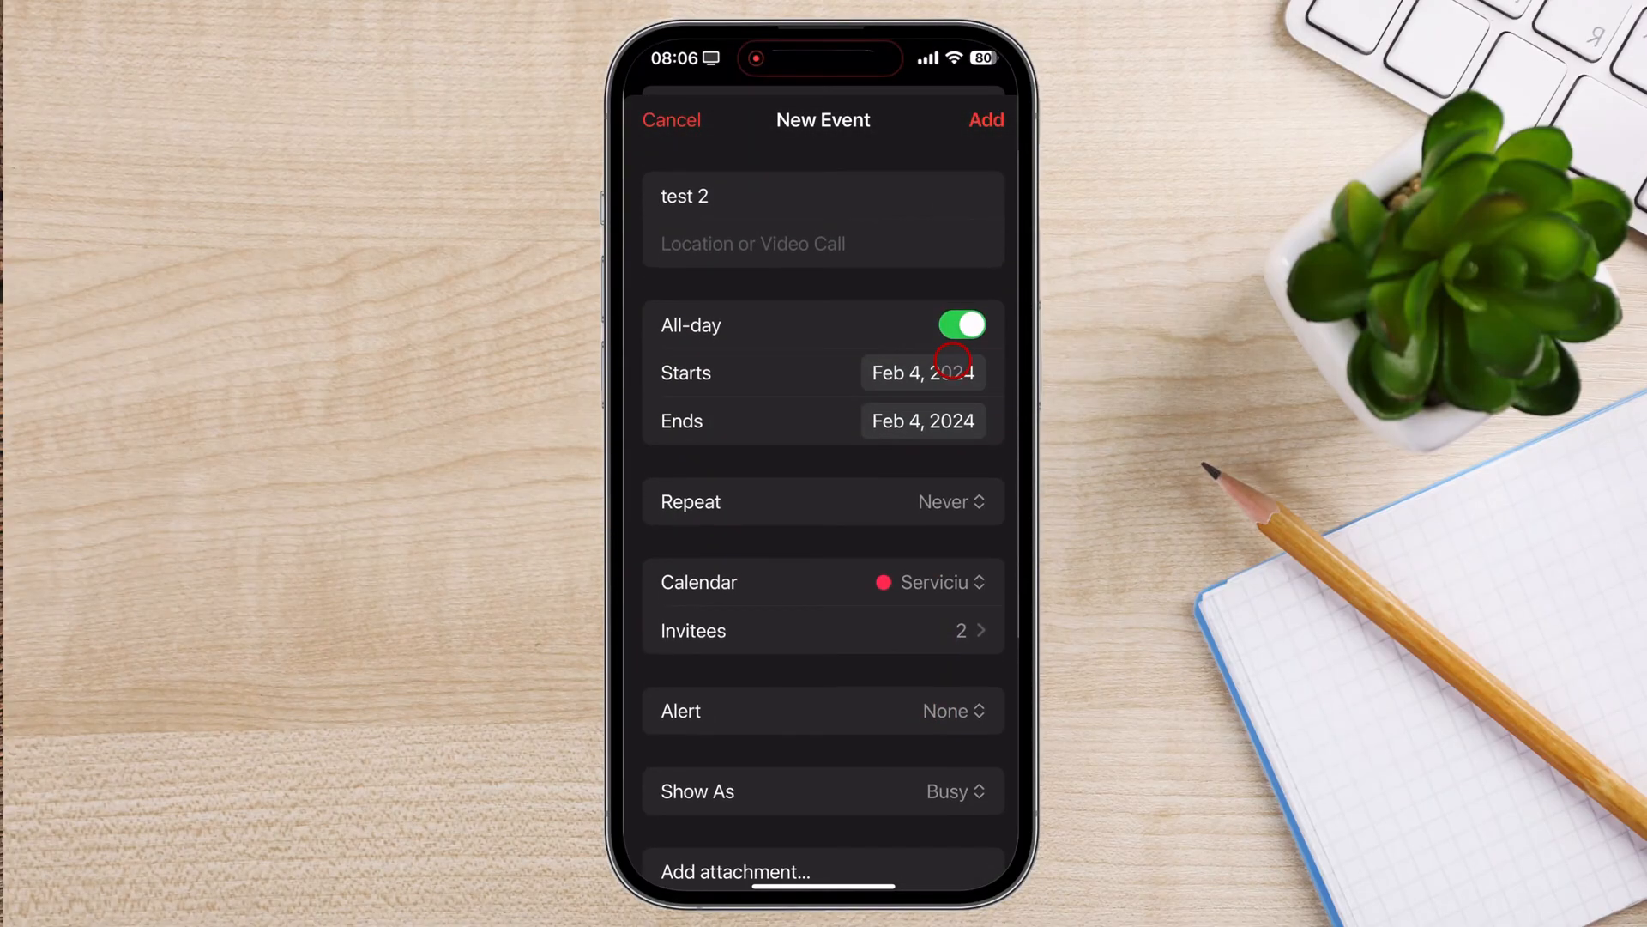
Step: Add the all-day 'test 2' event so it lists under February 4 with 'test'
{"action": "left_click", "coordinate": [983, 120]}
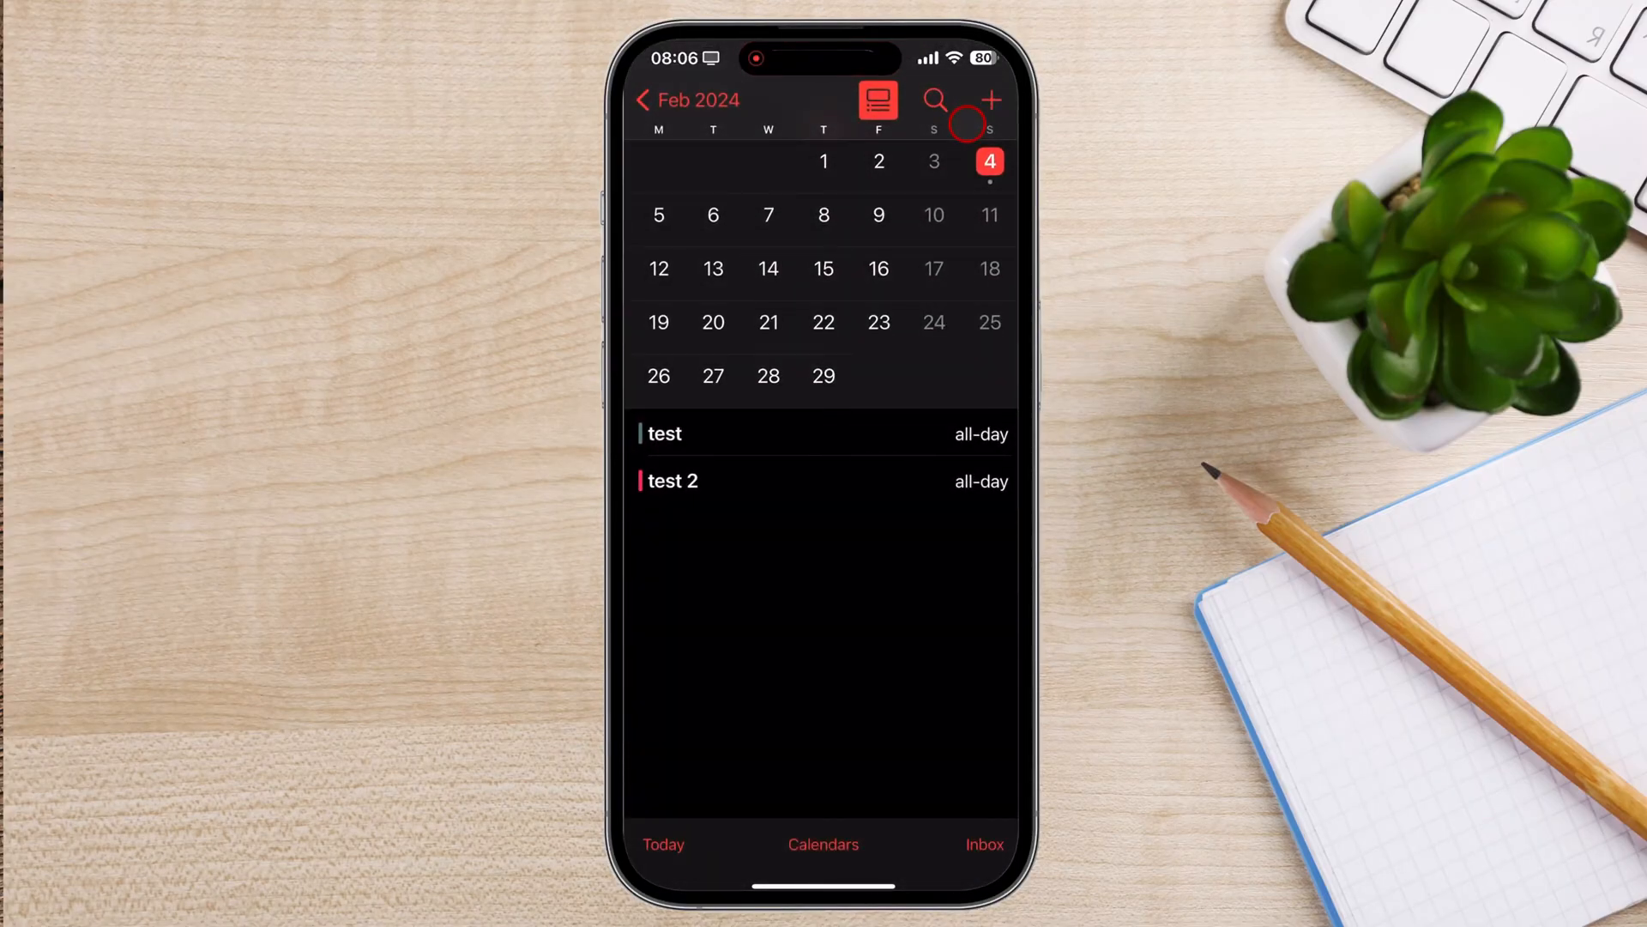
{"action": "mouse_move", "coordinate": [832, 507]}
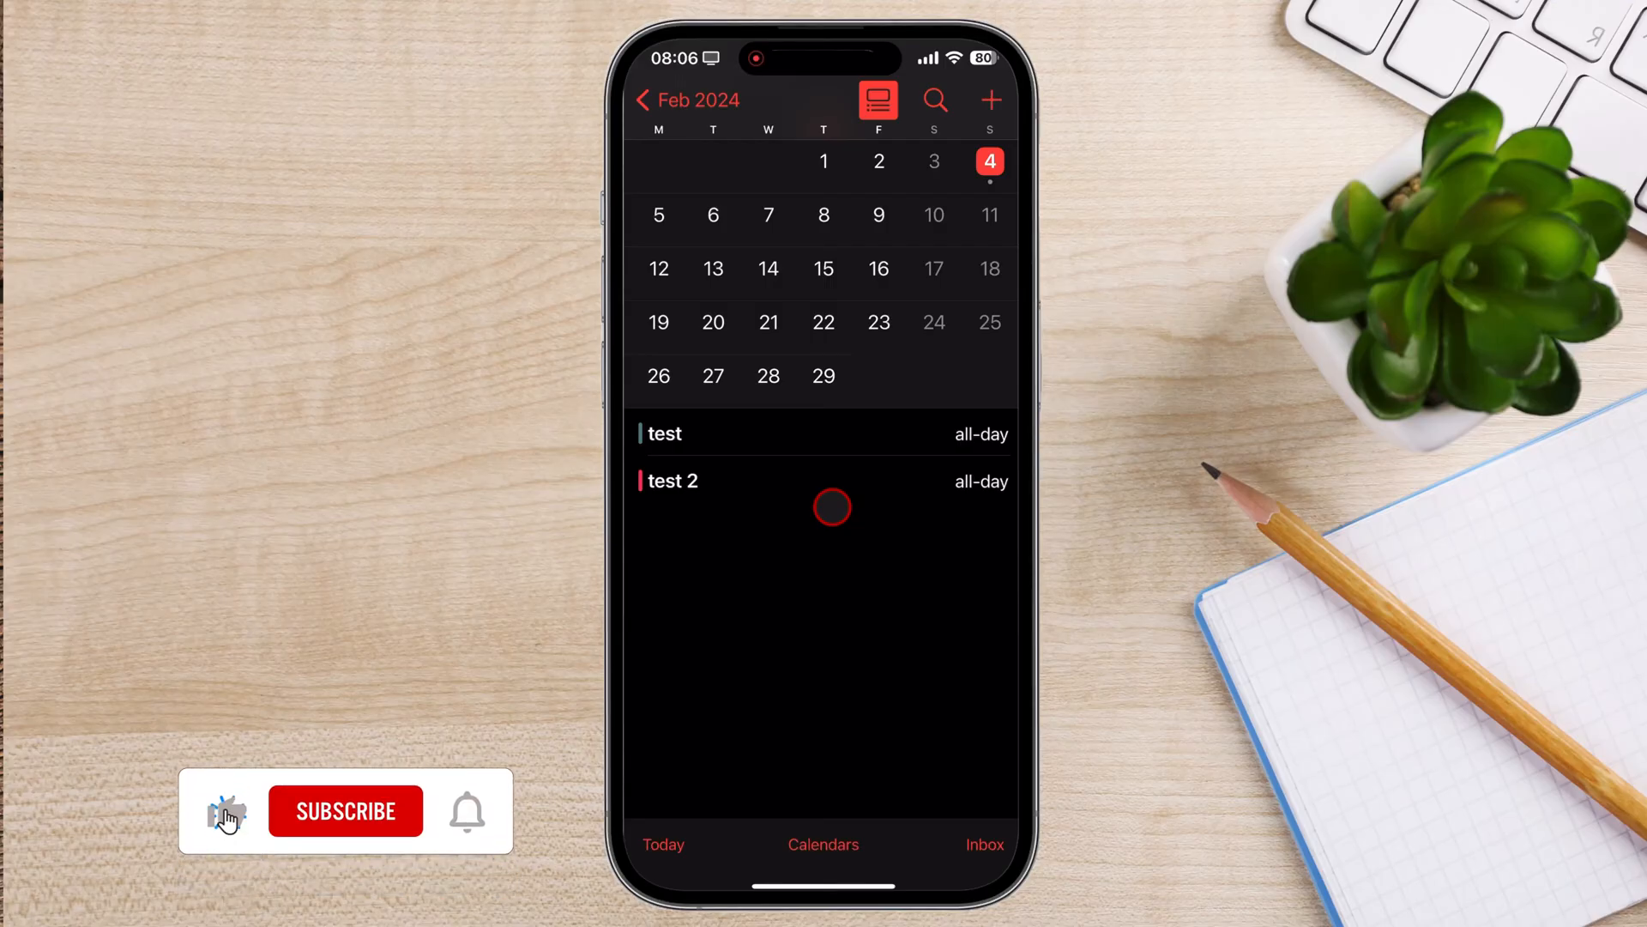
{"action": "left_click", "coordinate": [345, 810]}
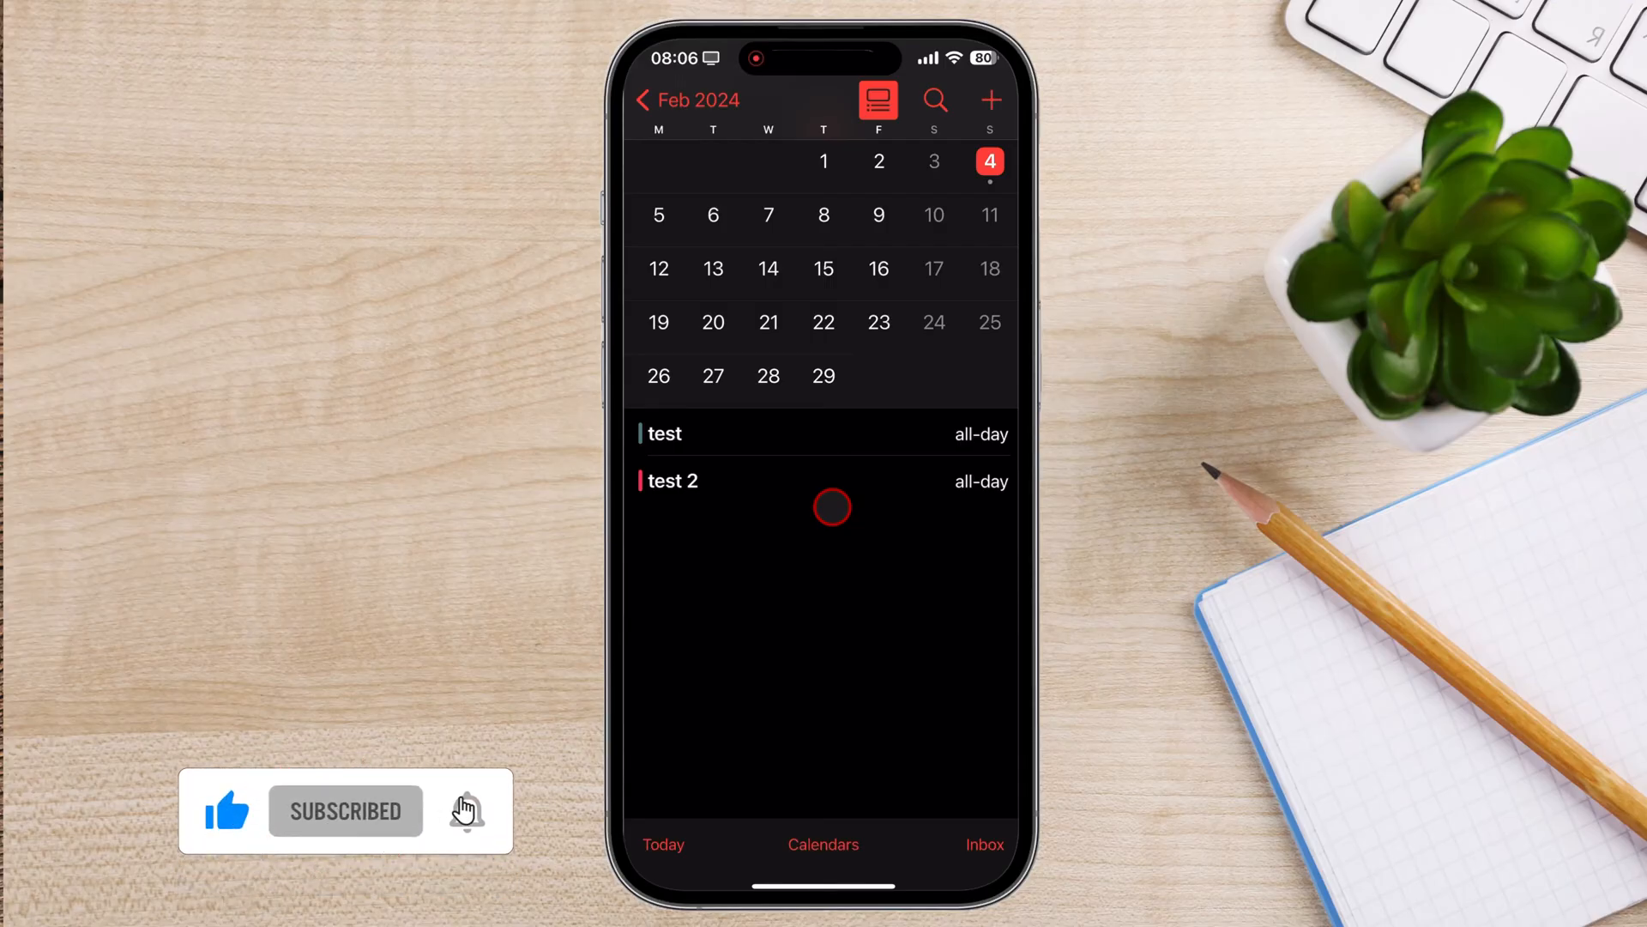